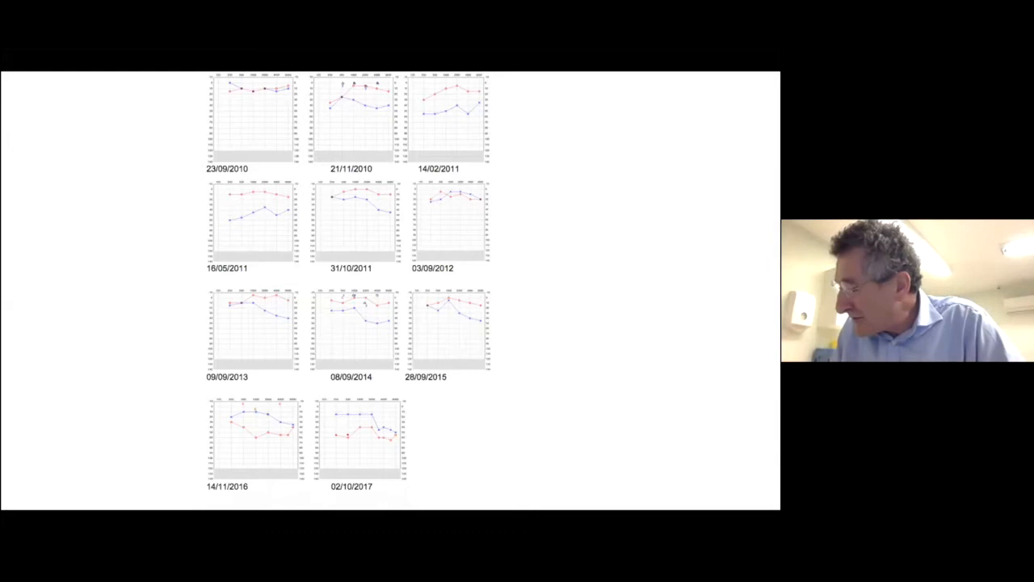
# Step: Bring up an axial CT slice through the temporal bones beside the coronal reference view
pyautogui.click(87, 500)
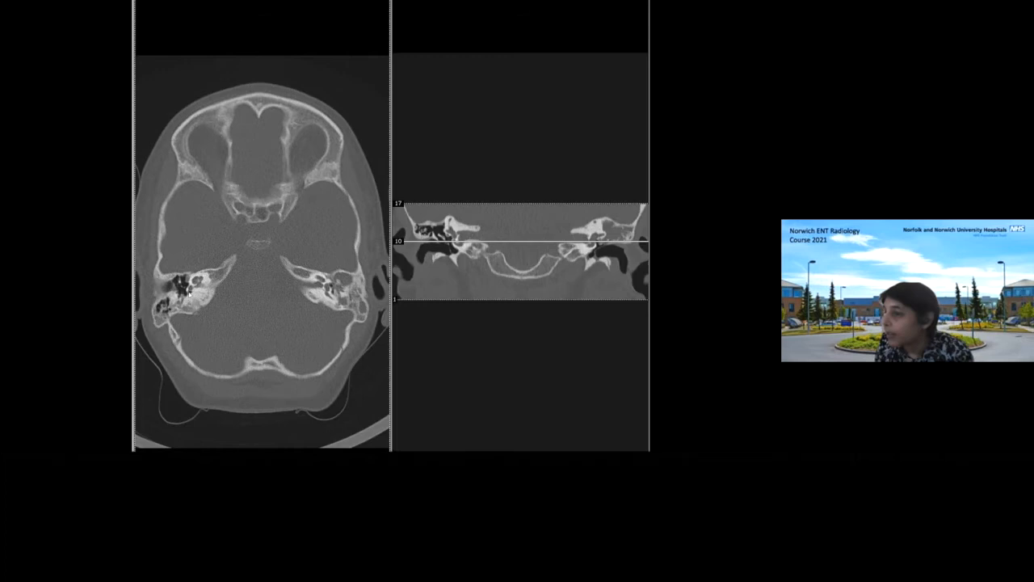
pyautogui.scroll(-3)
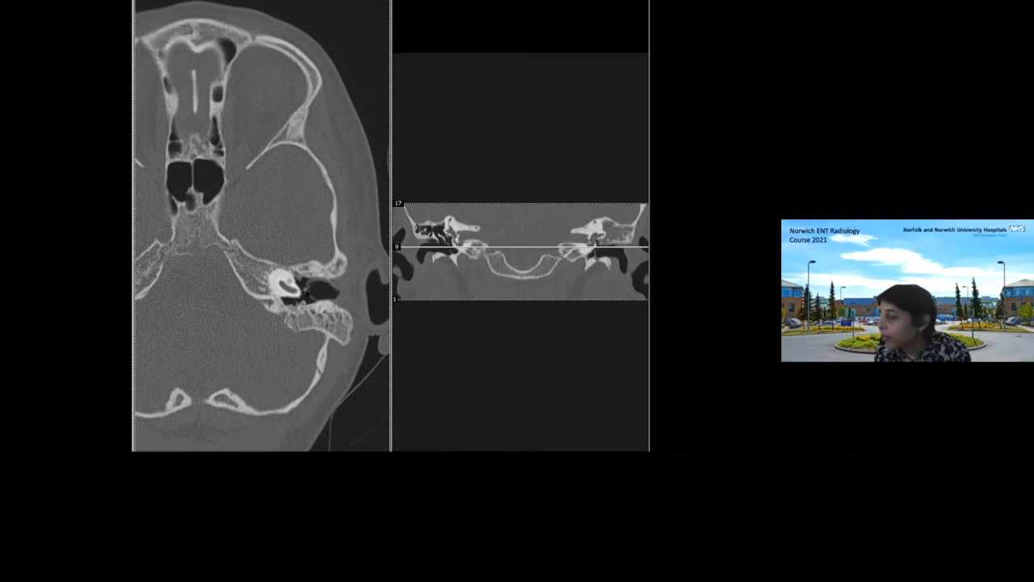
pyautogui.scroll(-3)
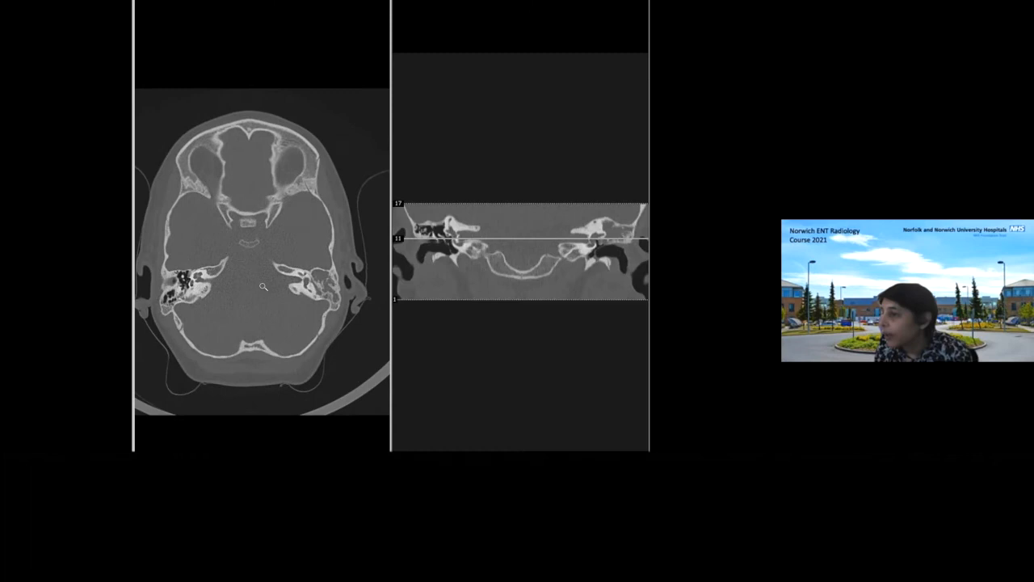
pyautogui.scroll(-3)
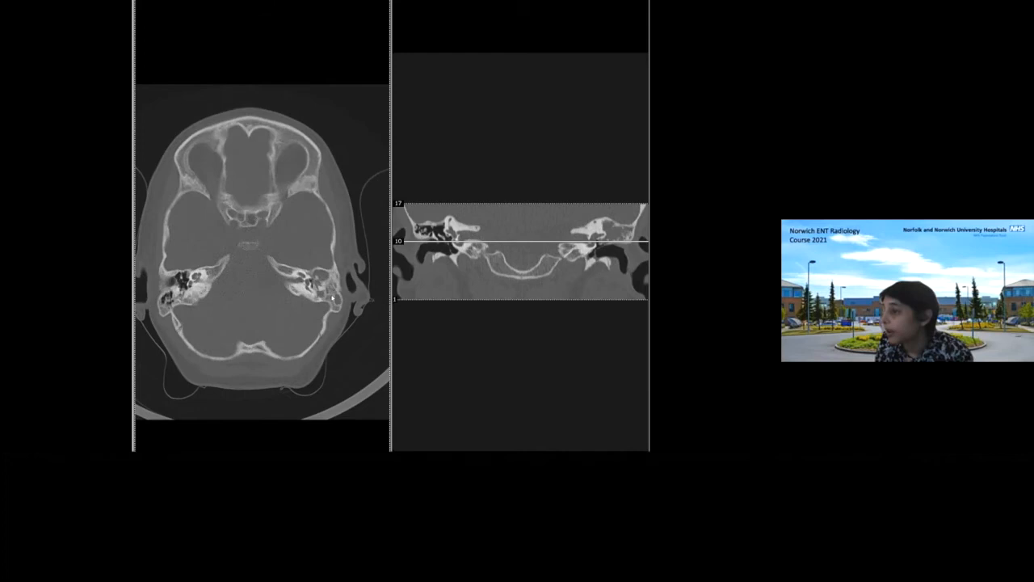
pyautogui.scroll(-3)
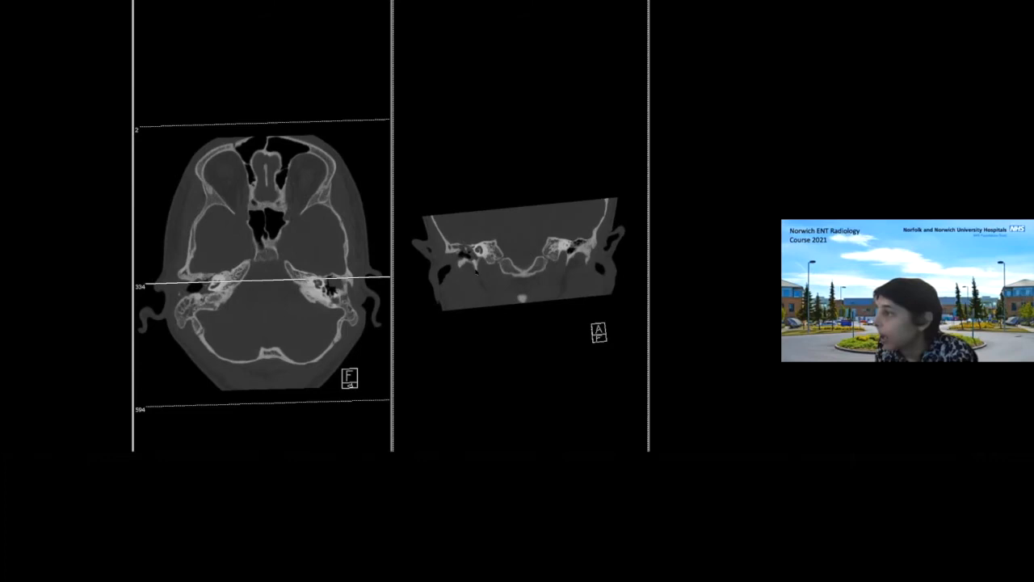
# Step: Scroll down through the axial temporal bone CT slices to review the middle ear at successive levels
pyautogui.scroll(-3)
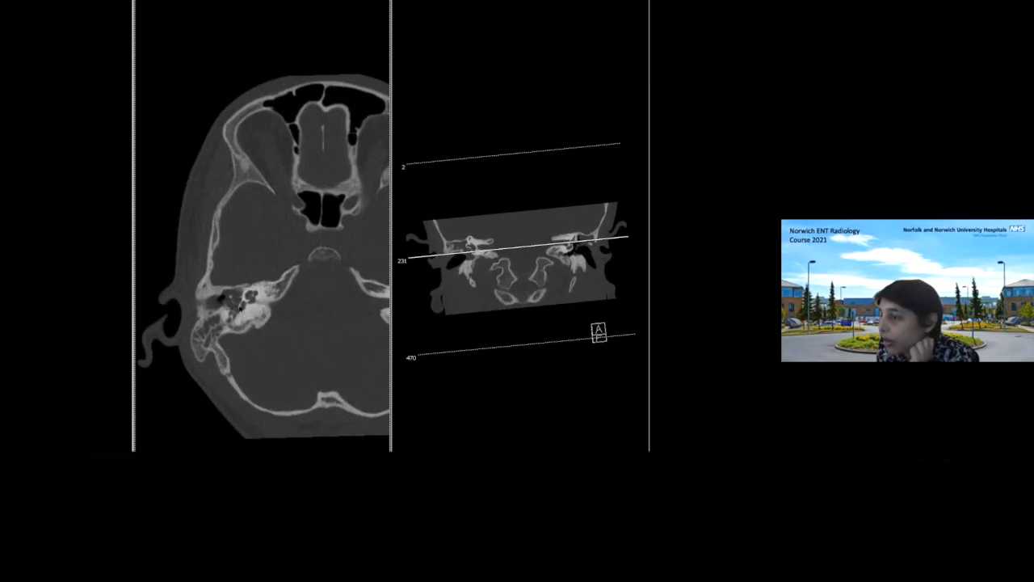
pyautogui.scroll(-3)
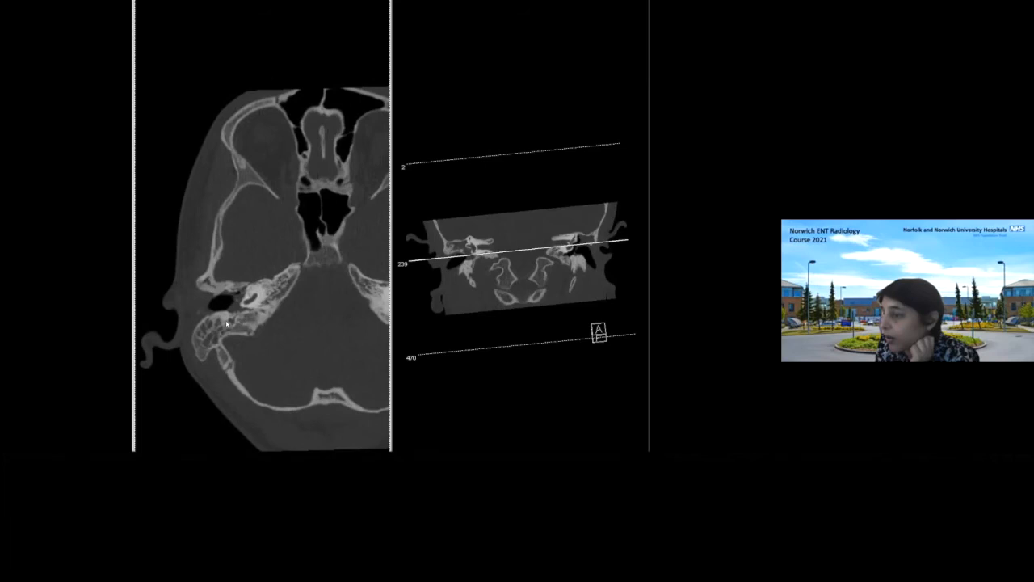
pyautogui.scroll(-3)
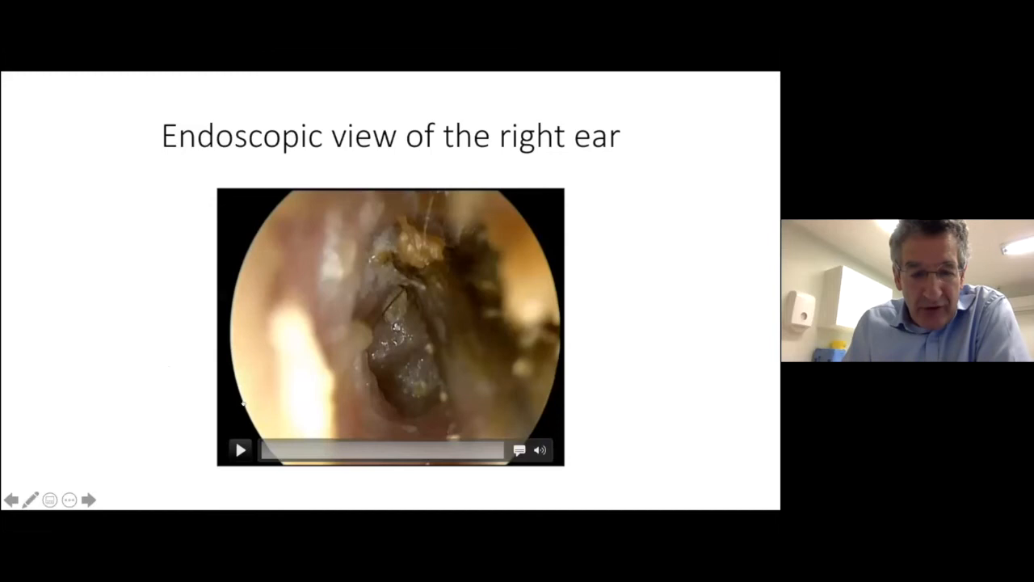
# Step: Advance the slideshow from the right ear endoscopic slide to the left ear endoscopic slide
pyautogui.click(239, 449)
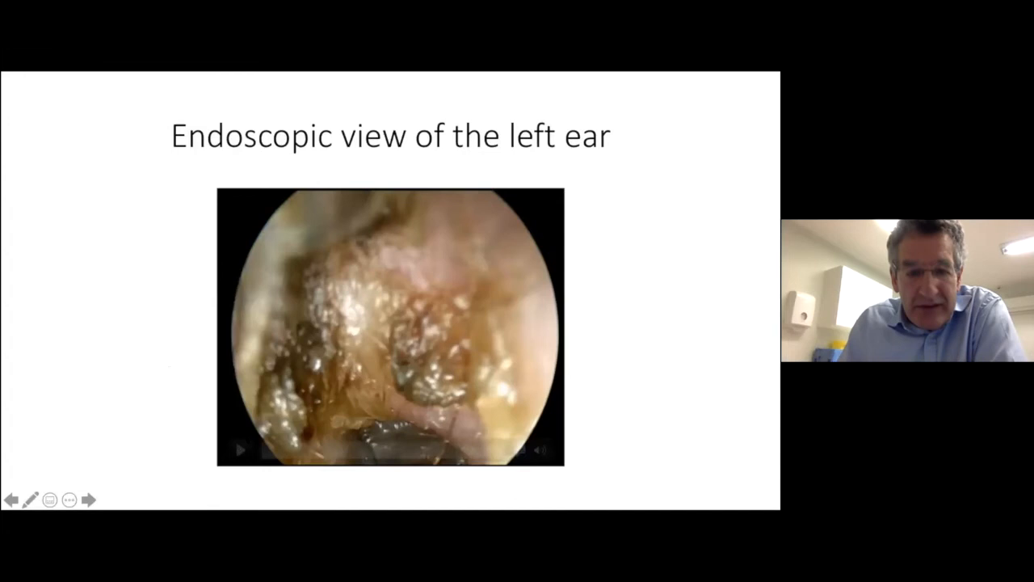
pyautogui.click(239, 449)
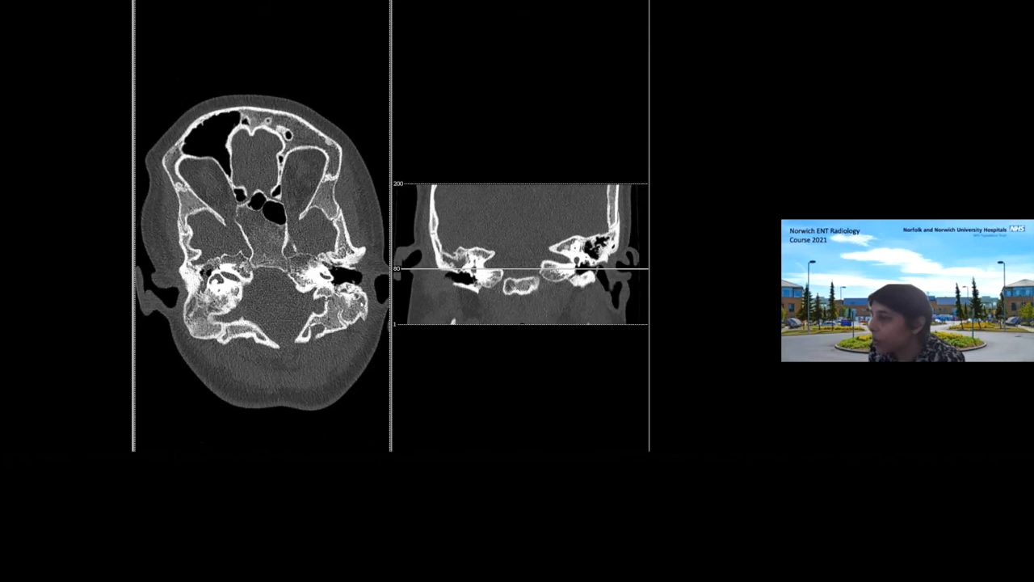
pyautogui.scroll(-3)
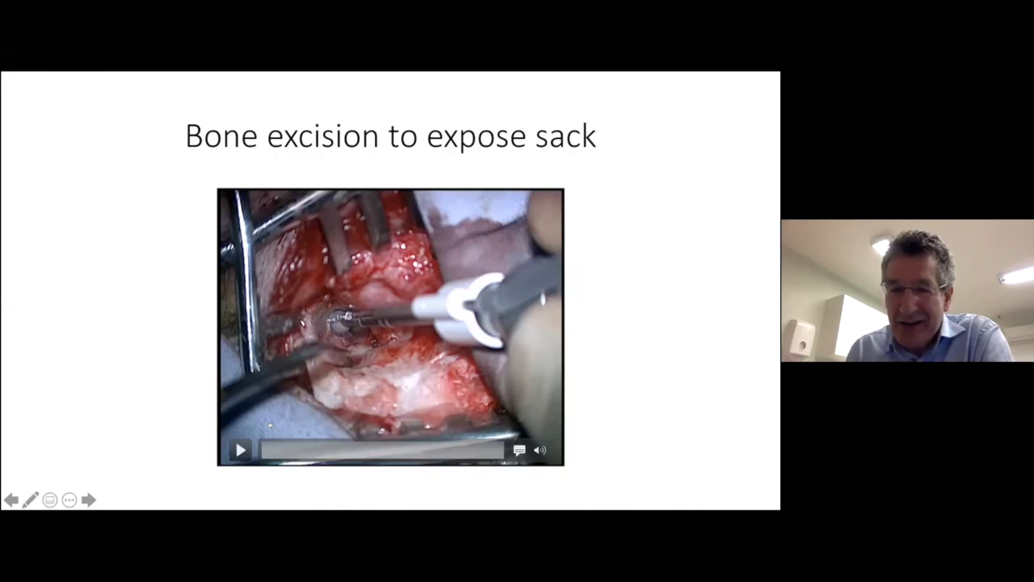
# Step: Advance past the eroded incus slide to the Cholesteatoma sack mobilized slide and start its operative video
pyautogui.click(240, 449)
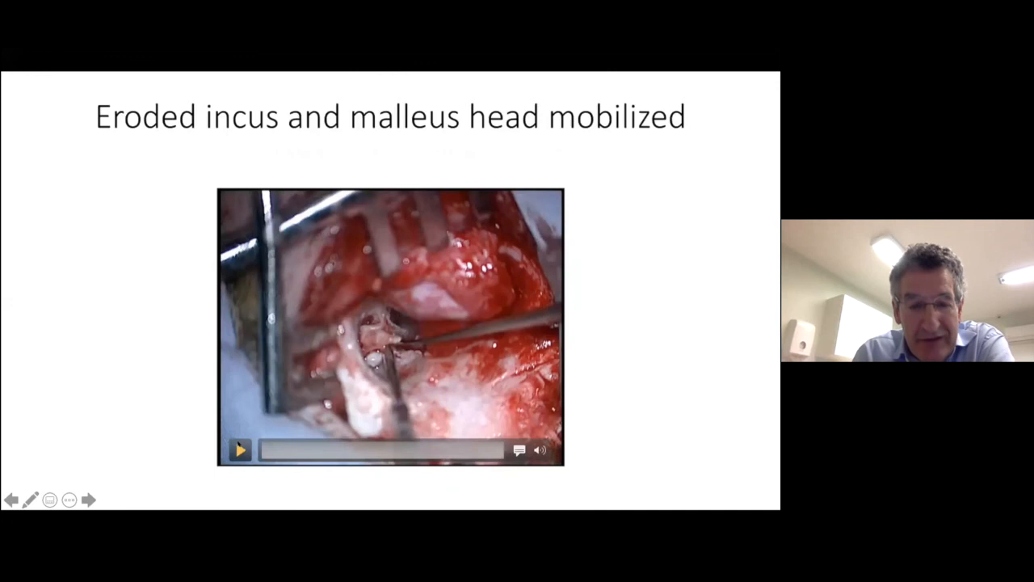
pyautogui.click(239, 449)
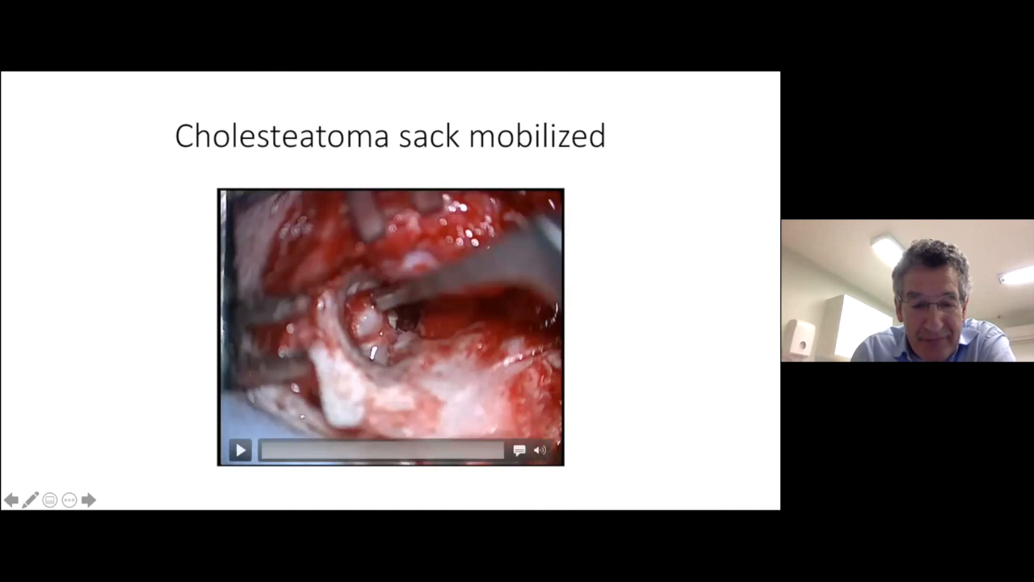
pyautogui.click(239, 449)
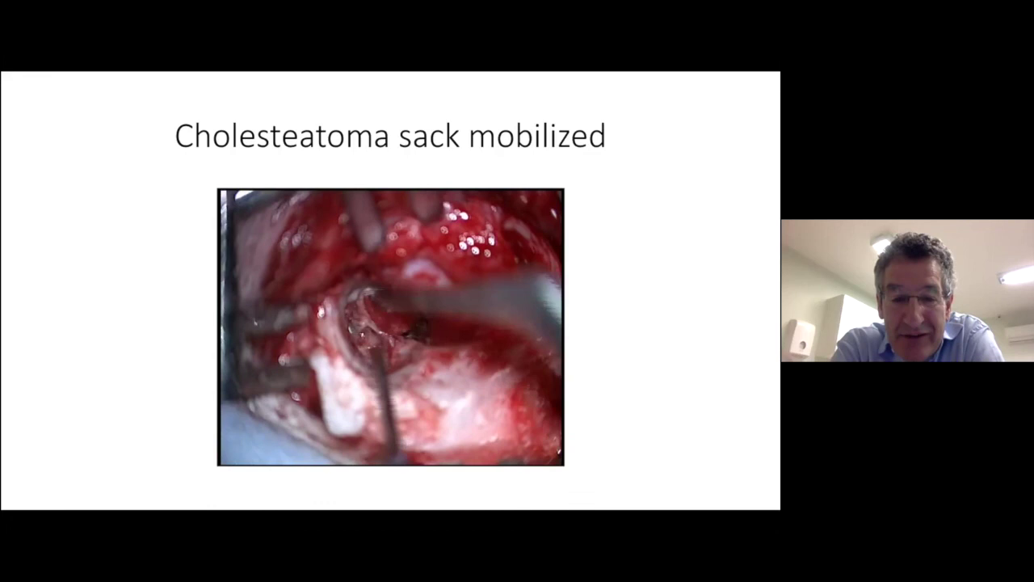
# Step: Play the cholesteatoma sack operative video, then move on to the Fascia graft slide
pyautogui.click(391, 327)
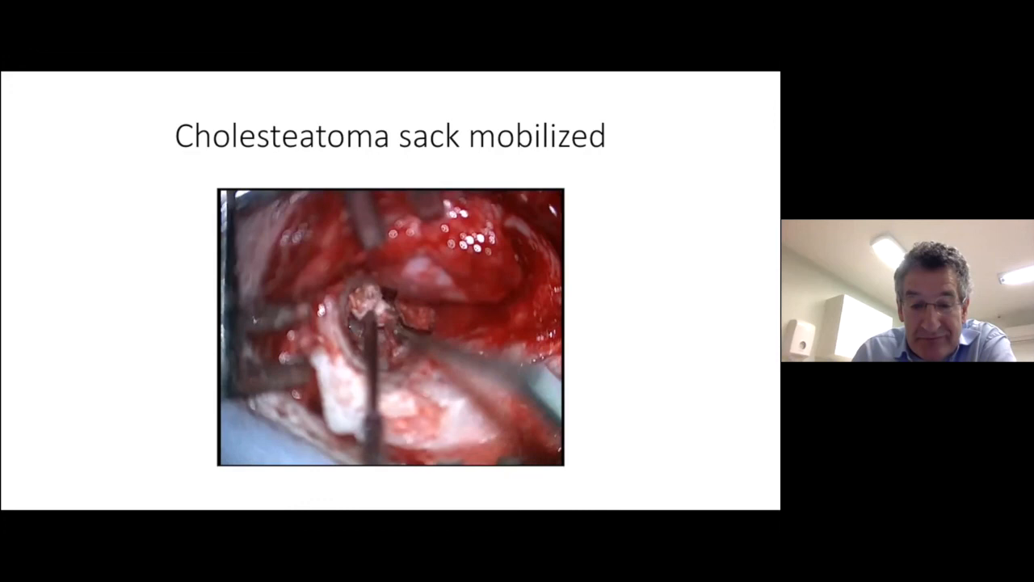
pyautogui.click(89, 499)
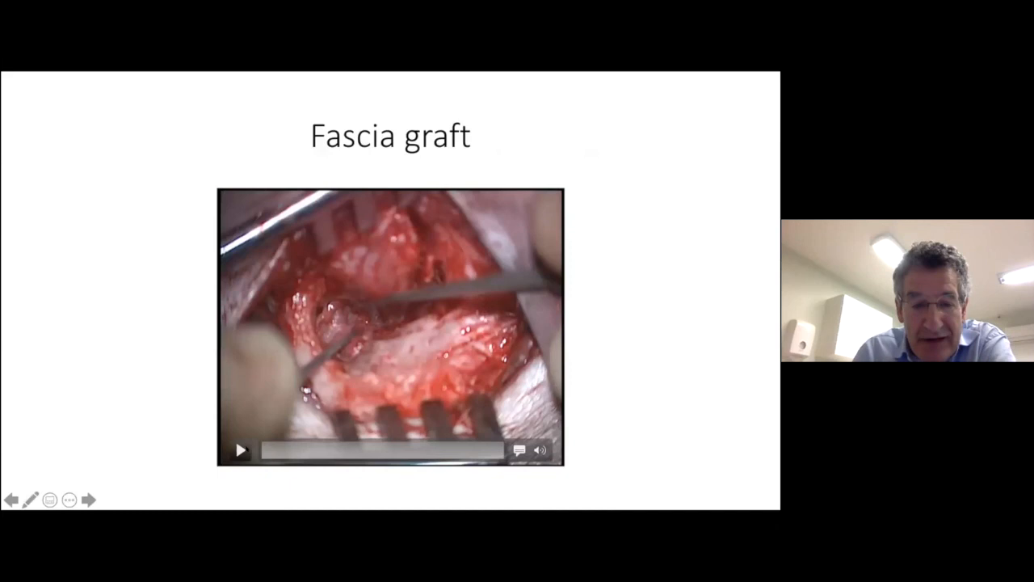